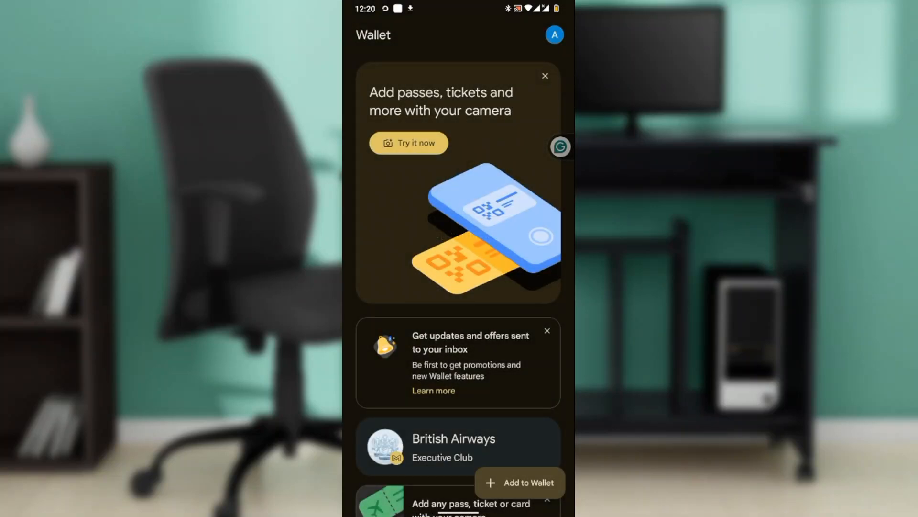
Step: Leave Google Wallet for the app drawer and launch the phone's Settings app
scroll("up", 3)
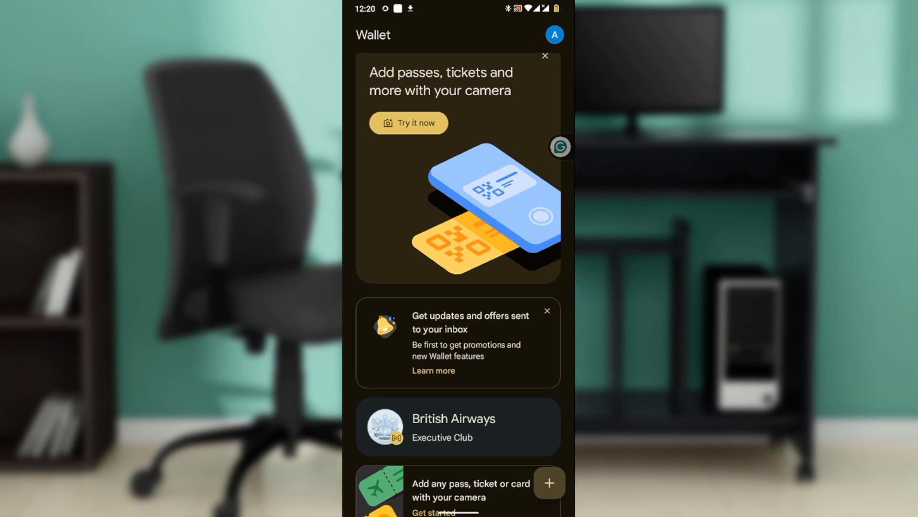
left_click(549, 483)
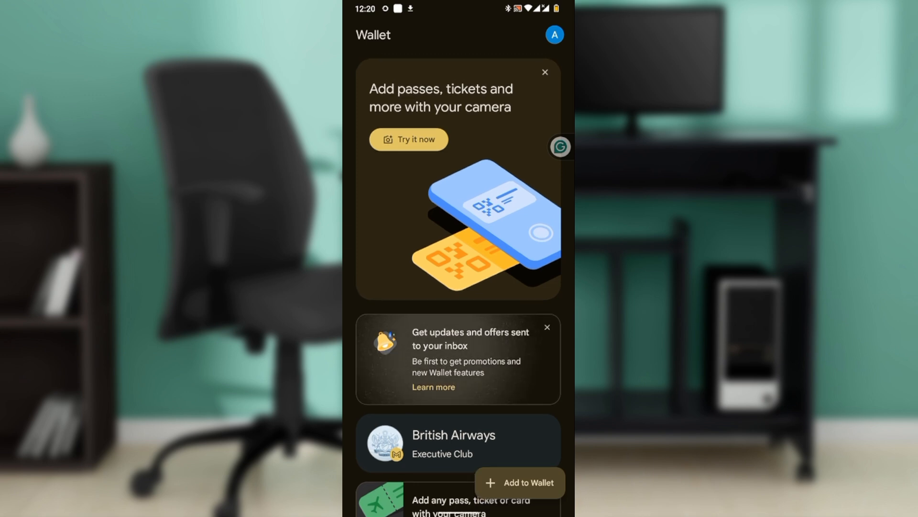
scroll("up", 3)
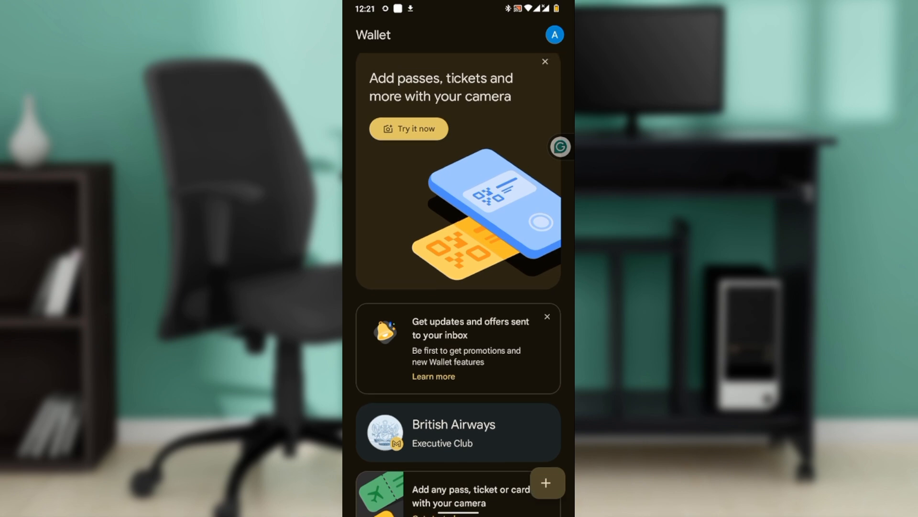
left_click(546, 482)
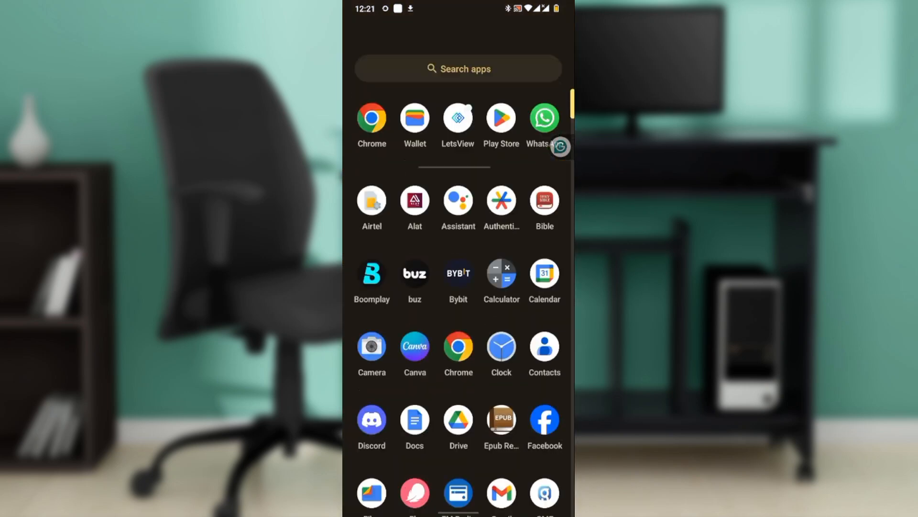
scroll("down", 3)
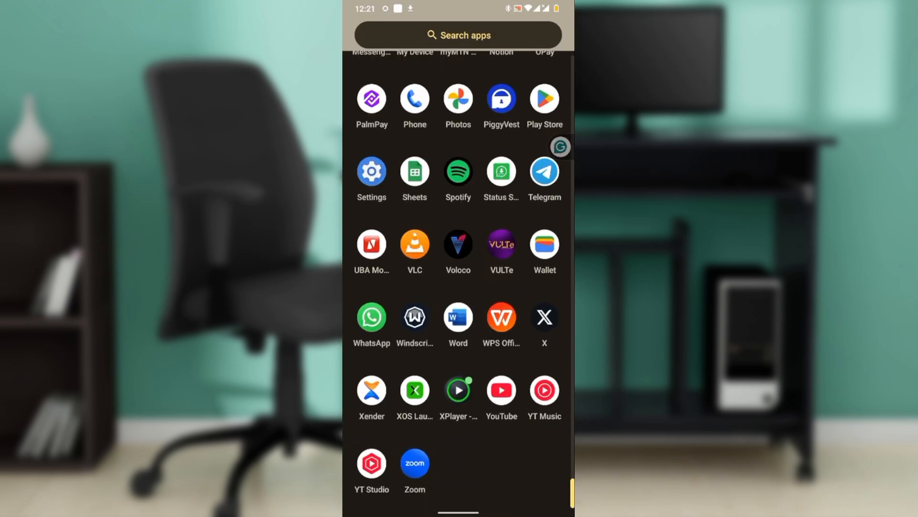
scroll("down", 3)
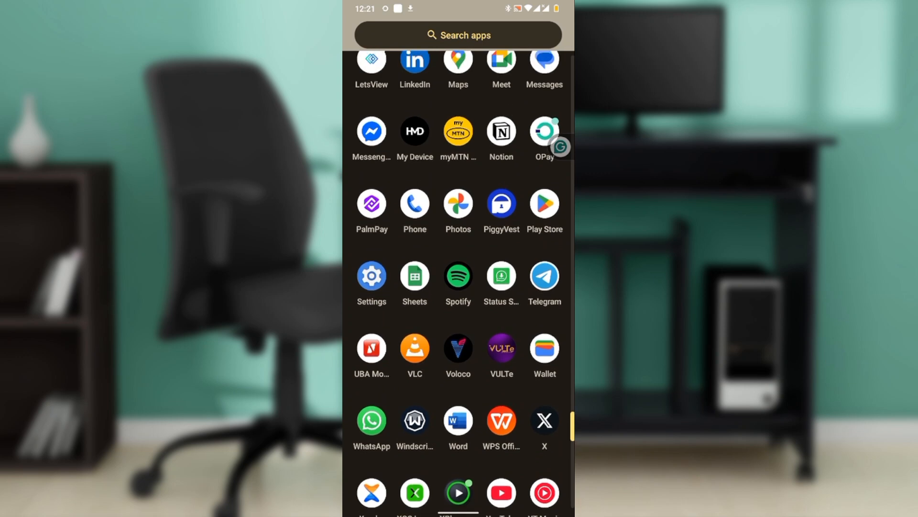
left_click(371, 276)
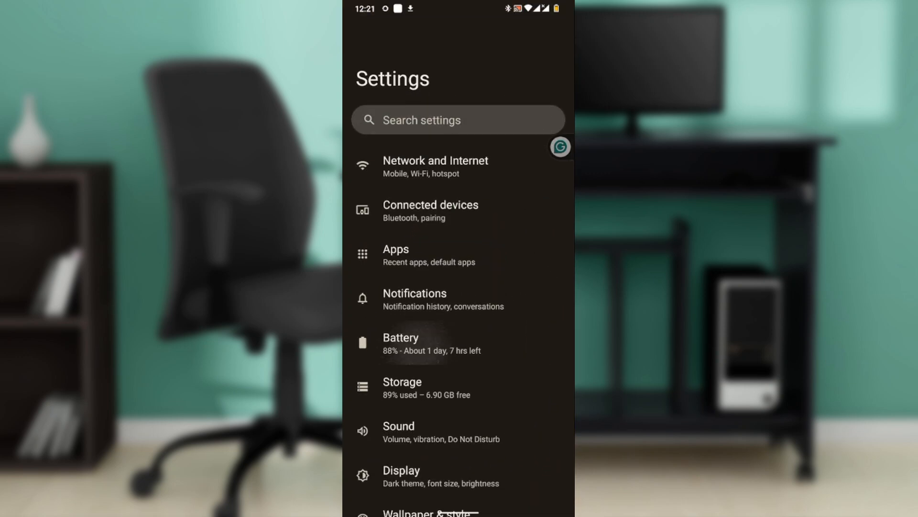
Step: Scroll the Android Settings list to reach the Security page with screen lock and fingerprint options
scroll("up", 3)
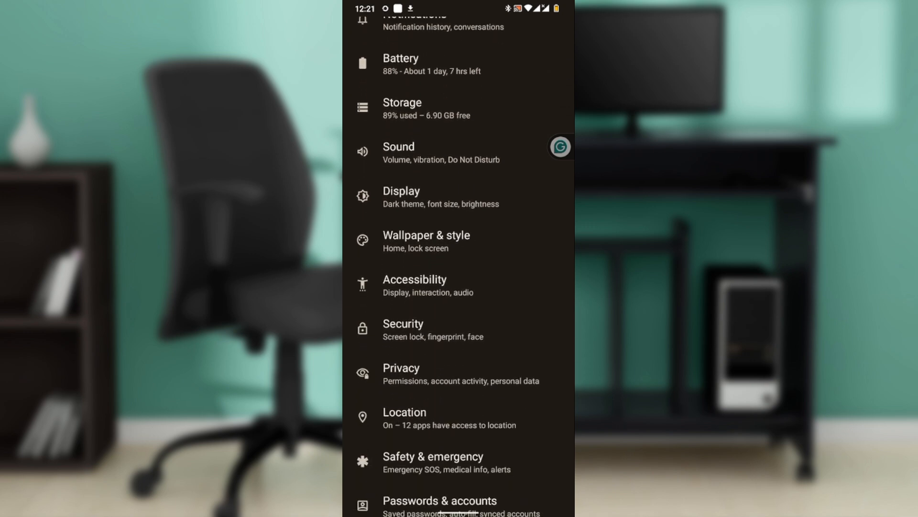
scroll("down", 3)
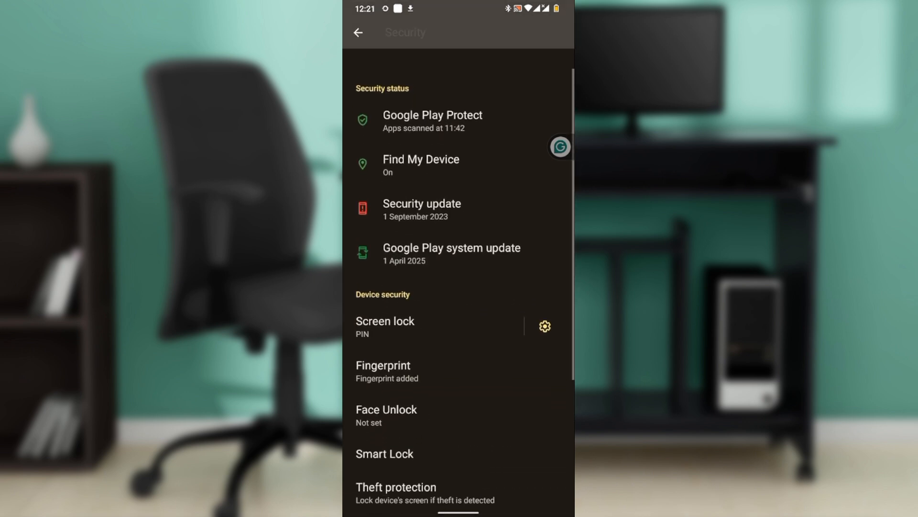
Step: Confirm the Security page shows a PIN screen lock, then switch back to Wallet
scroll("down", 3)
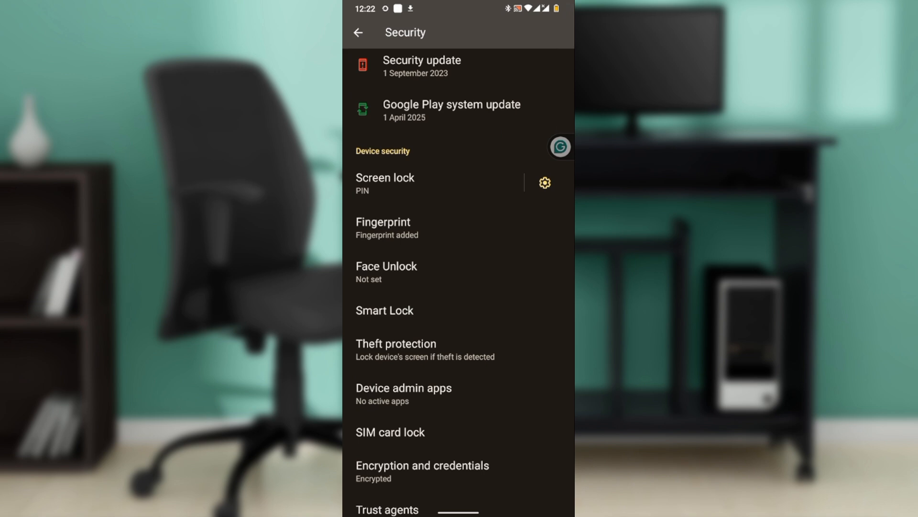
left_click(358, 32)
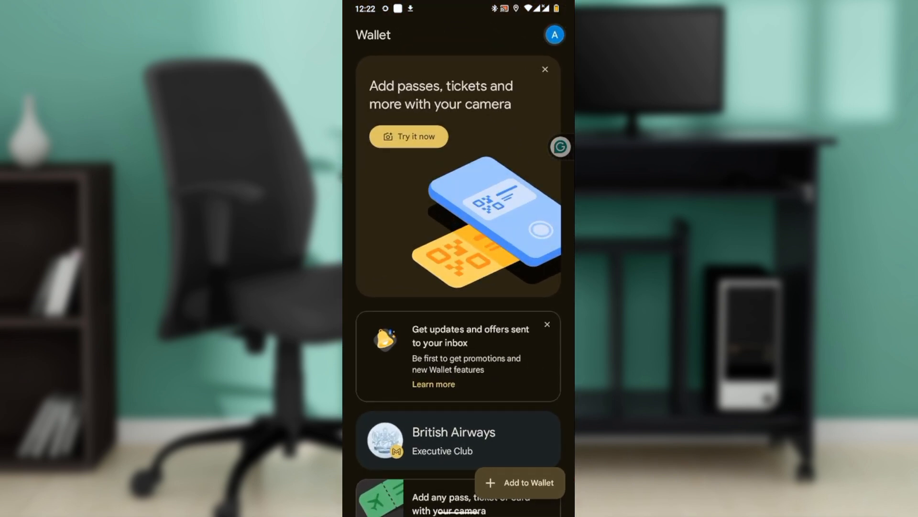
Step: Open Wallet settings through the profile avatar's account sheet
left_click(553, 34)
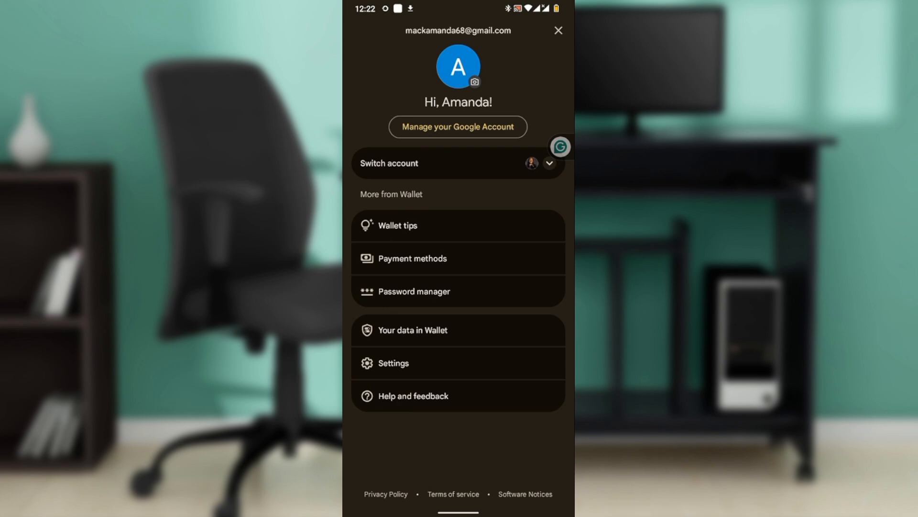
left_click(393, 363)
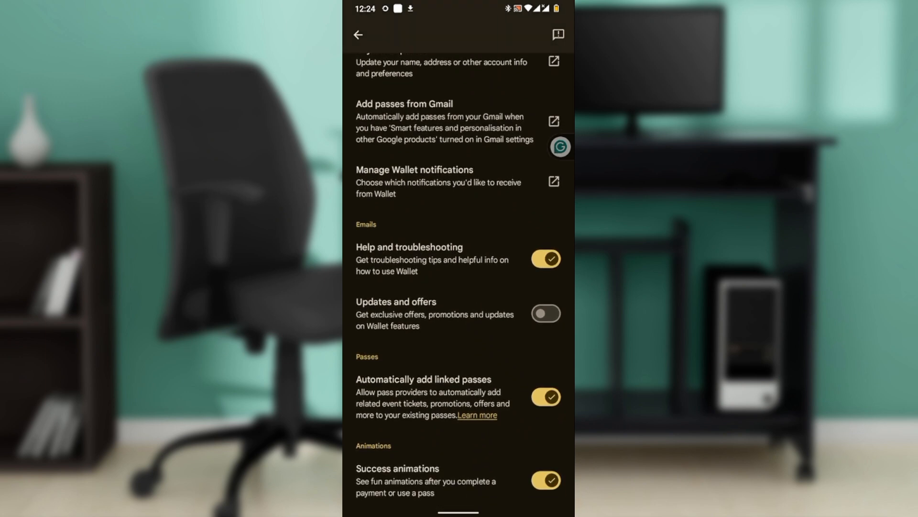
Step: Scroll Wallet settings to the top and bring up the Send feedback to Google panel
scroll("up", 3)
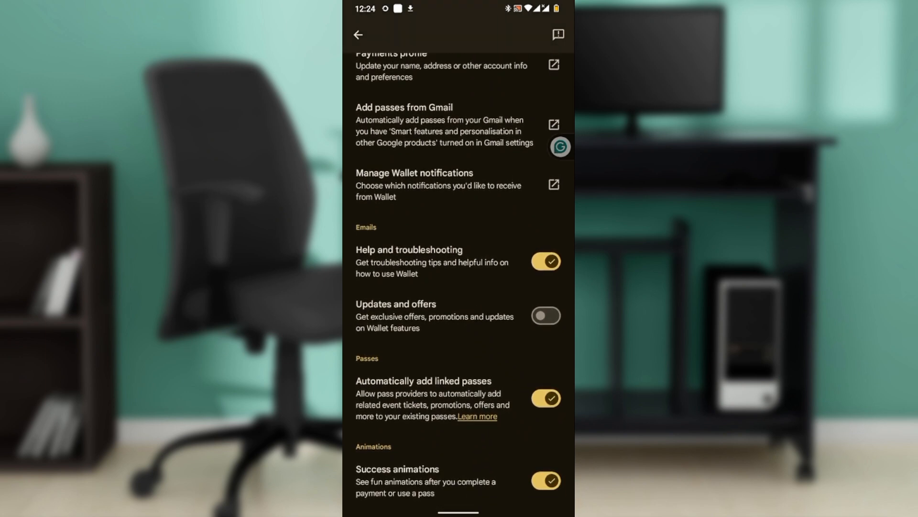
scroll("up", 3)
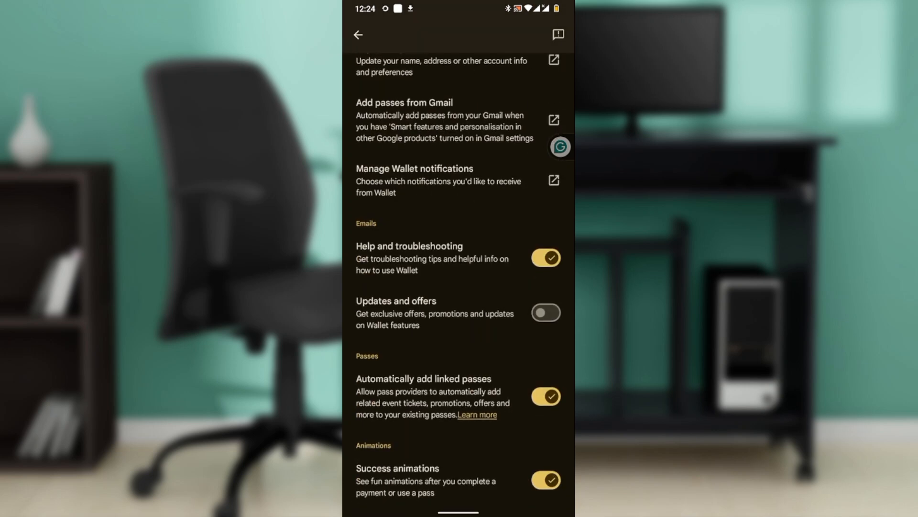
scroll("up", 3)
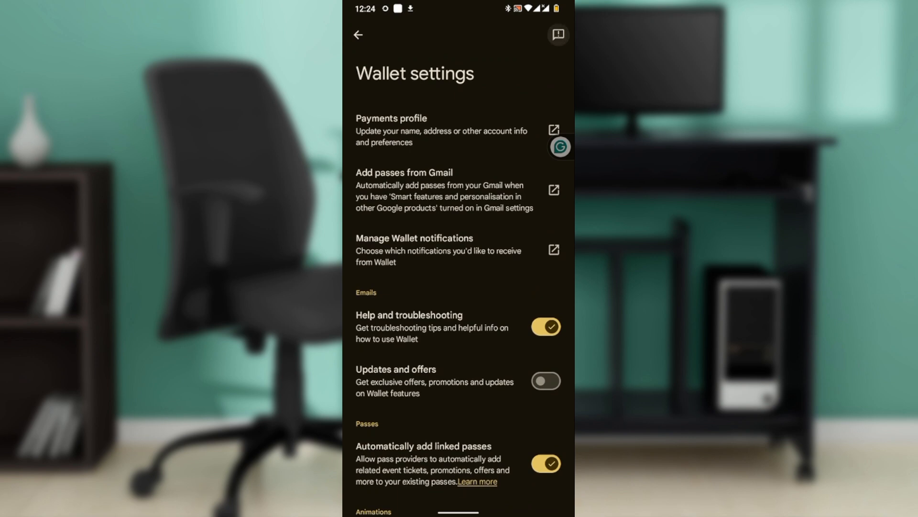
left_click(557, 34)
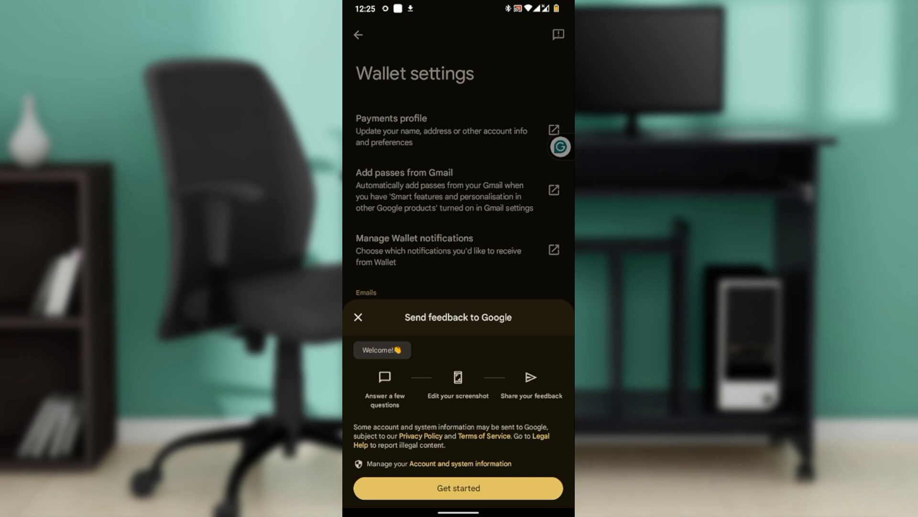
Step: Close the feedback panel and back out of Wallet settings to the home screen
left_click(358, 317)
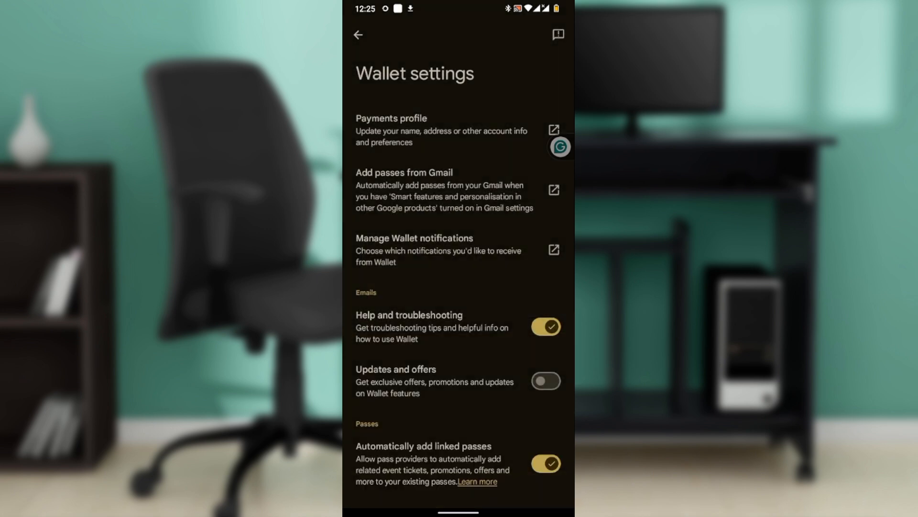
left_click(357, 34)
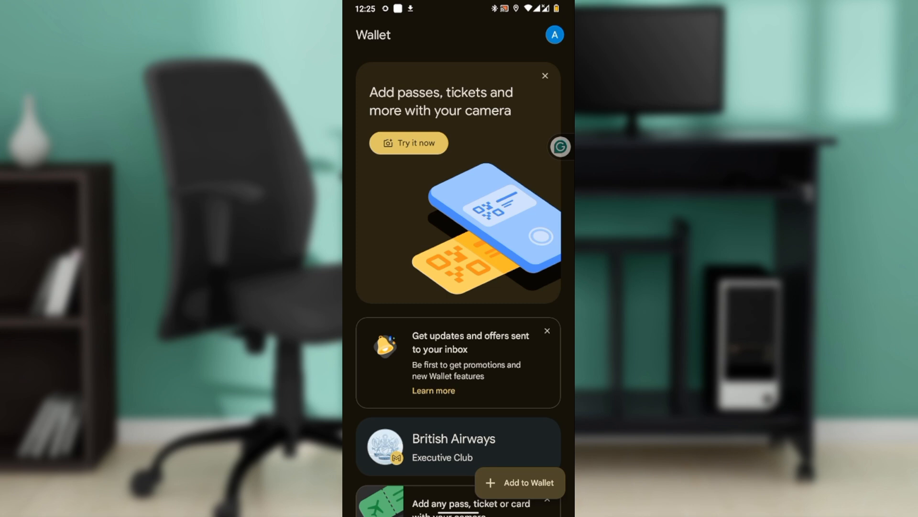
scroll("up", 3)
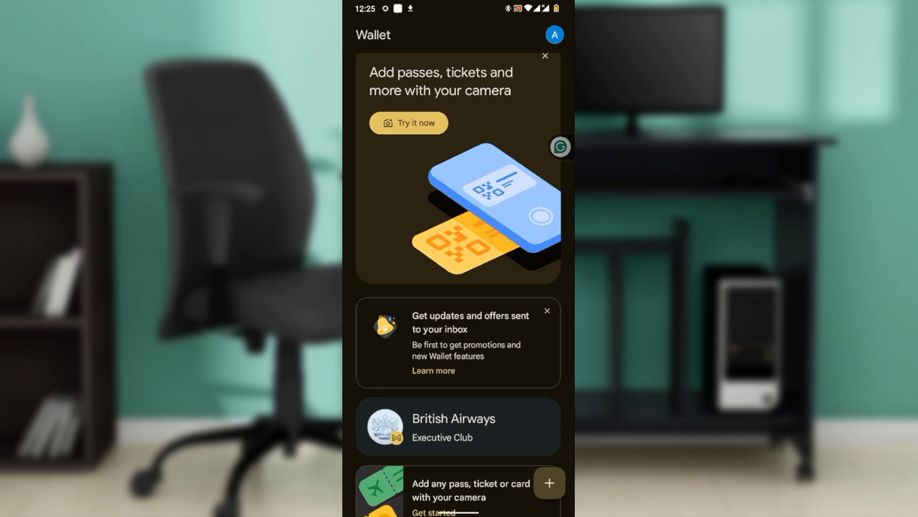
left_click(549, 482)
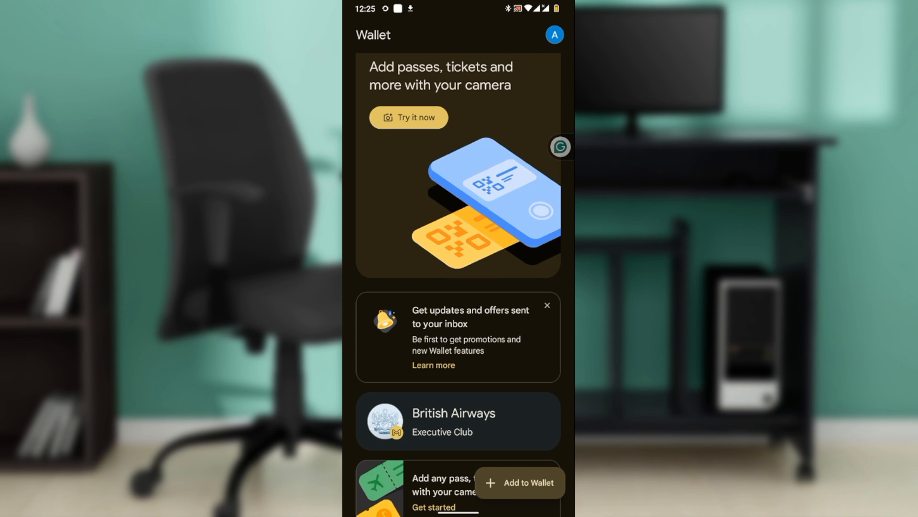
scroll("up", 3)
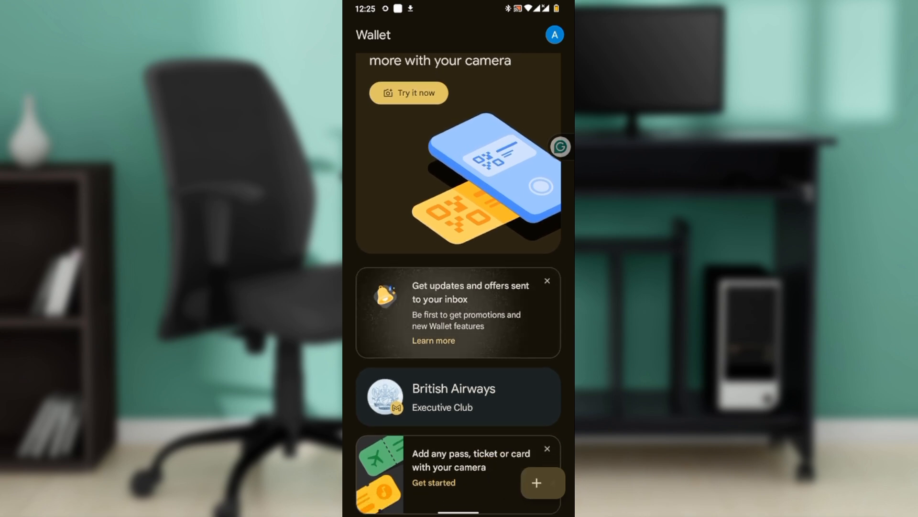
scroll("up", 3)
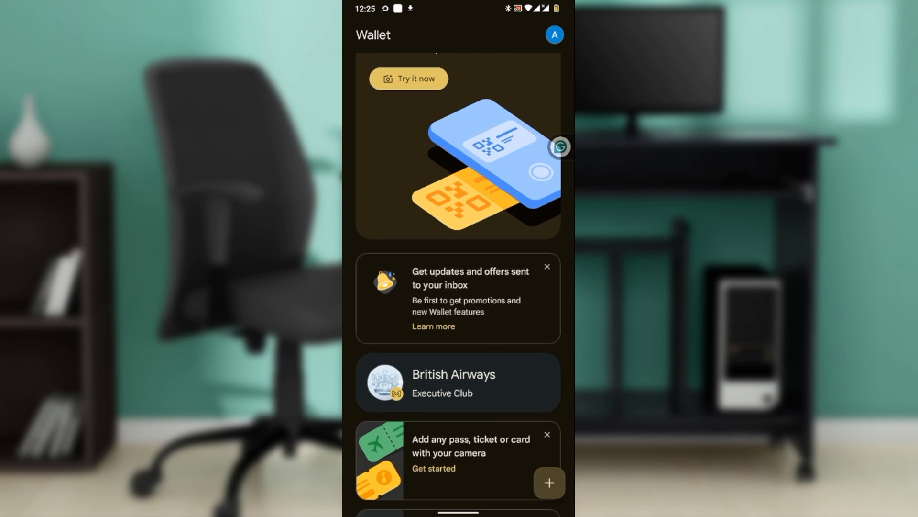